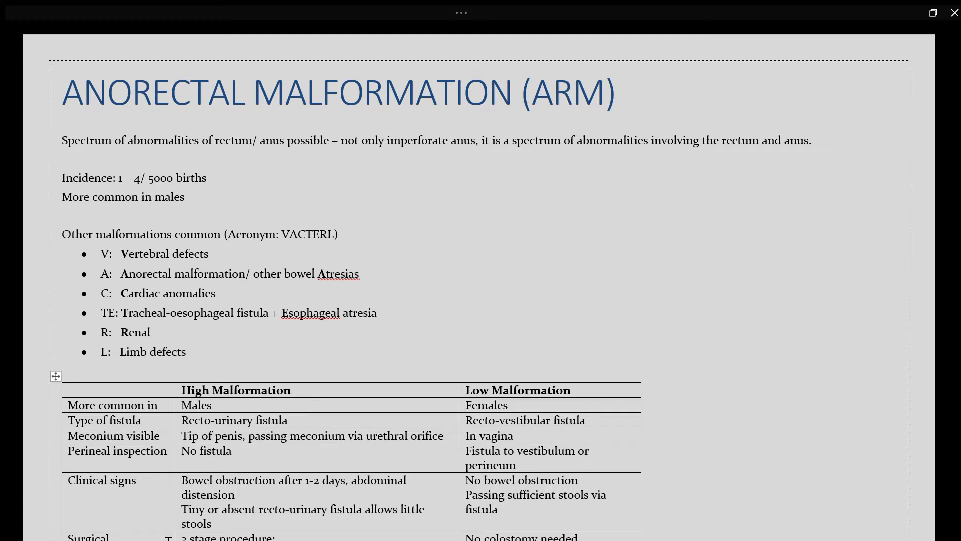
# Scroll past the high/low comparison table to the Initial Management and tertiary work-up page.
pyautogui.click(62, 158)
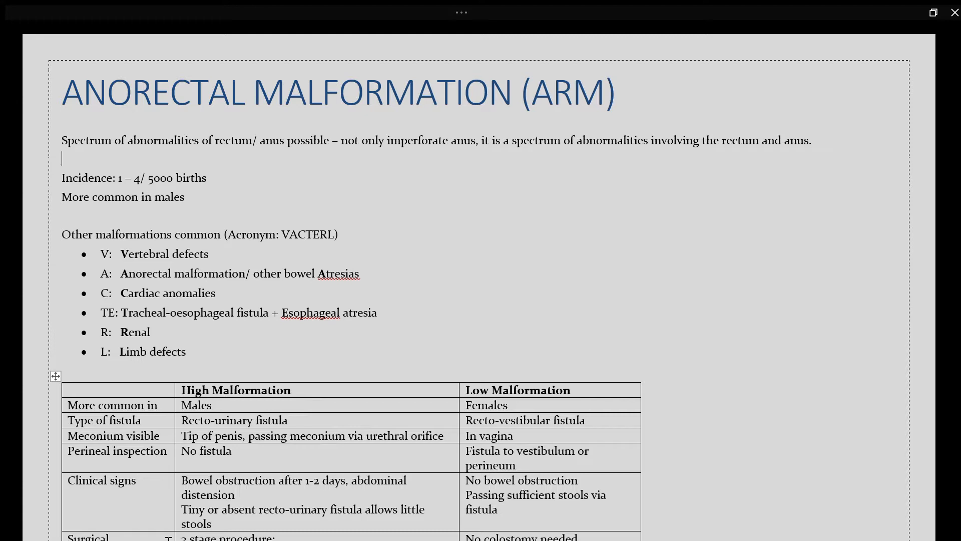
pyautogui.moveTo(470, 199)
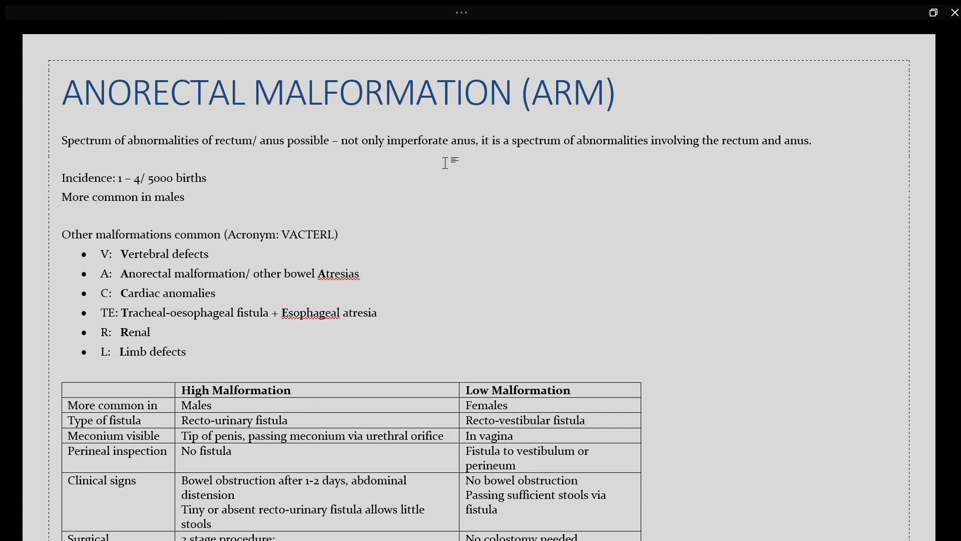
pyautogui.click(63, 158)
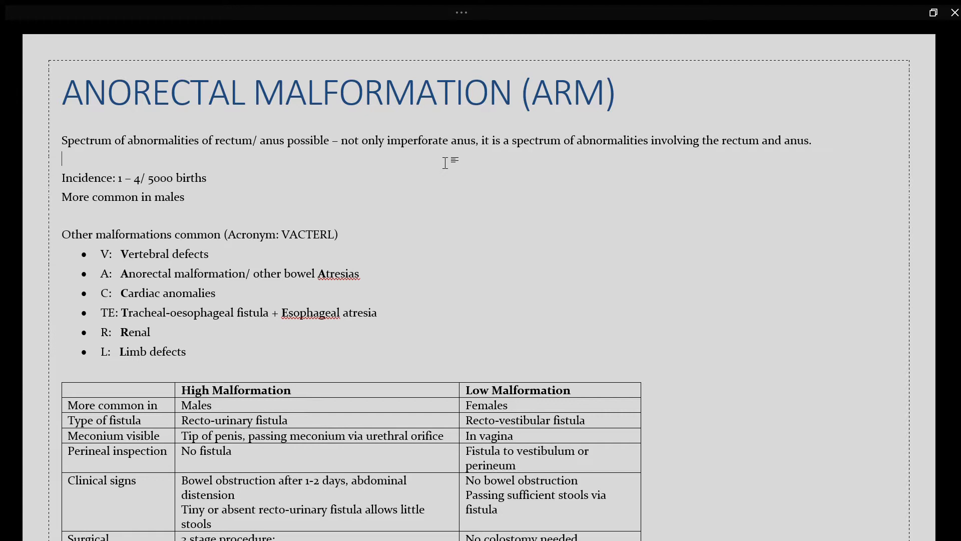
pyautogui.scroll(-3)
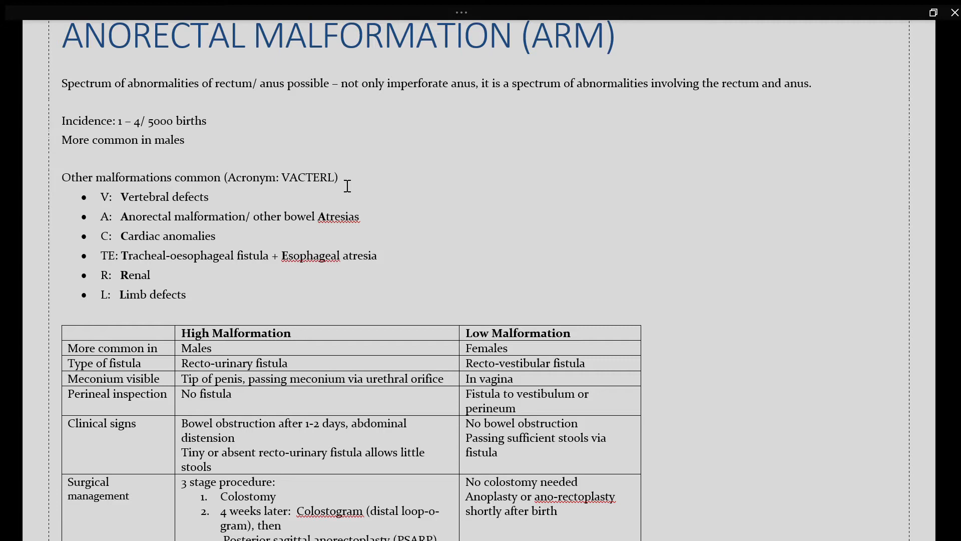
pyautogui.scroll(-3)
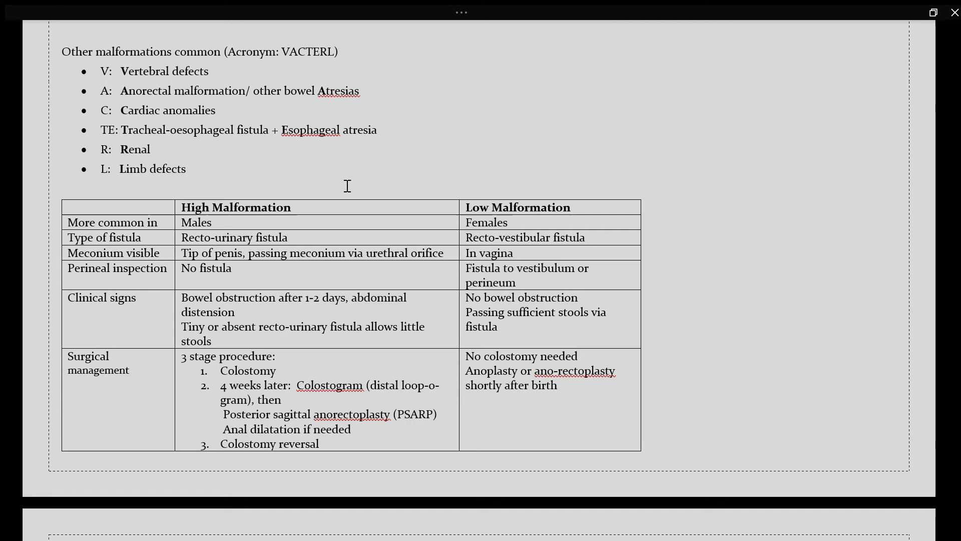
pyautogui.scroll(-3)
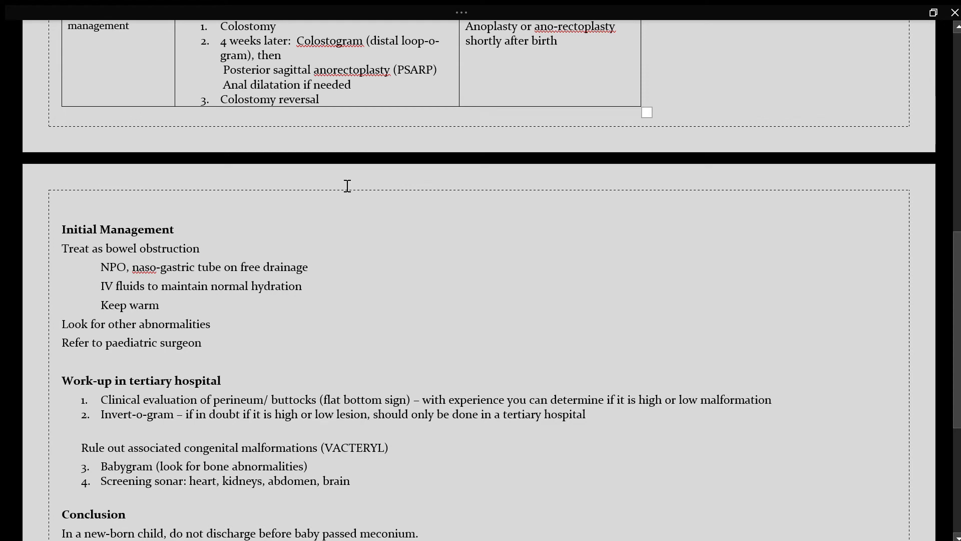
# Scroll further to show the Conclusion with the anus-checking questions.
pyautogui.scroll(-3)
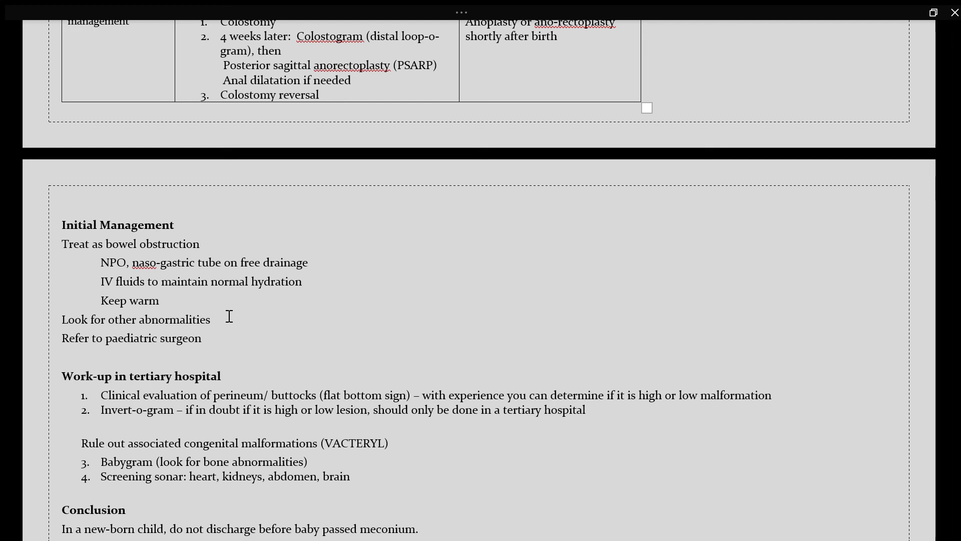
pyautogui.moveTo(219, 347)
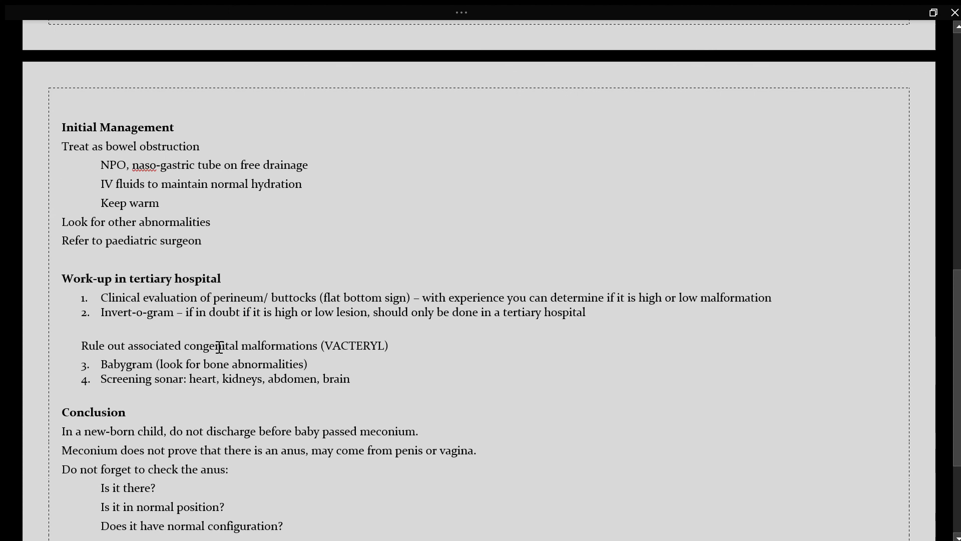
pyautogui.moveTo(458, 367)
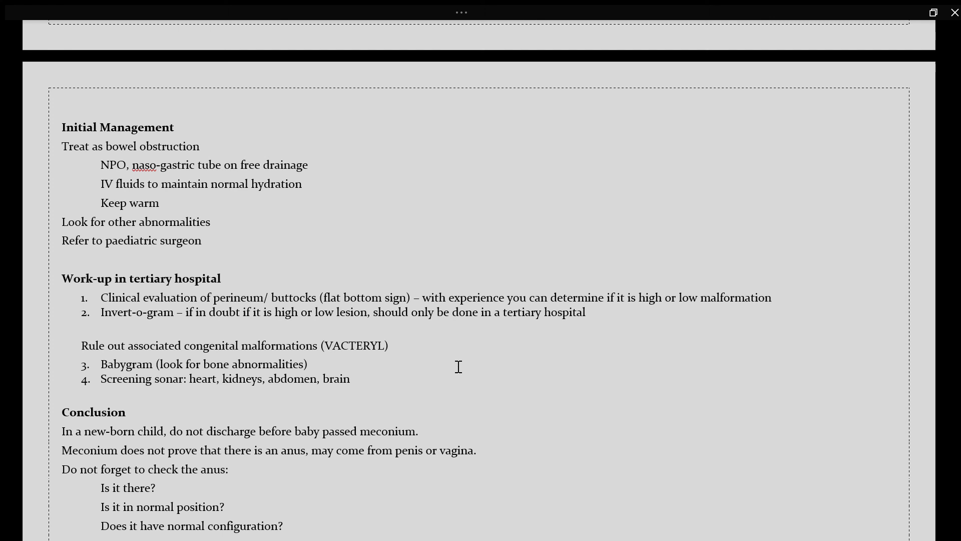
pyautogui.scroll(-3)
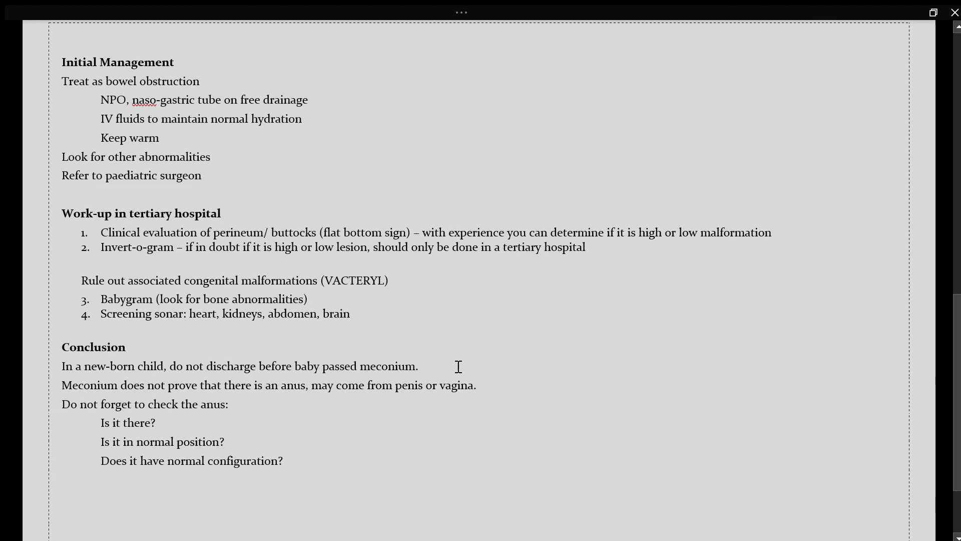